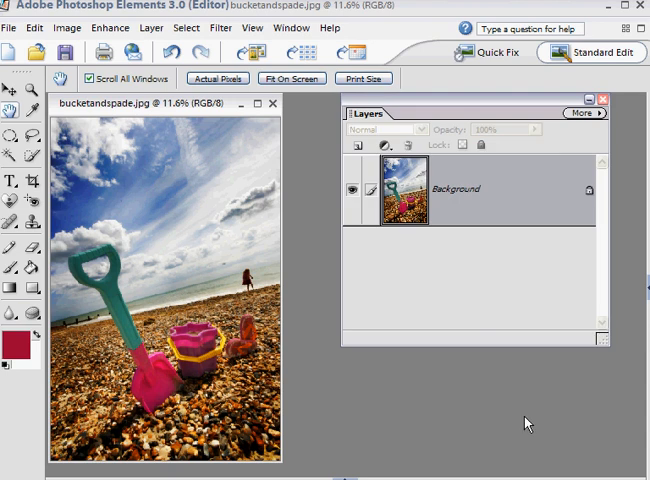
{"action": "mouse_move", "coordinate": [530, 420]}
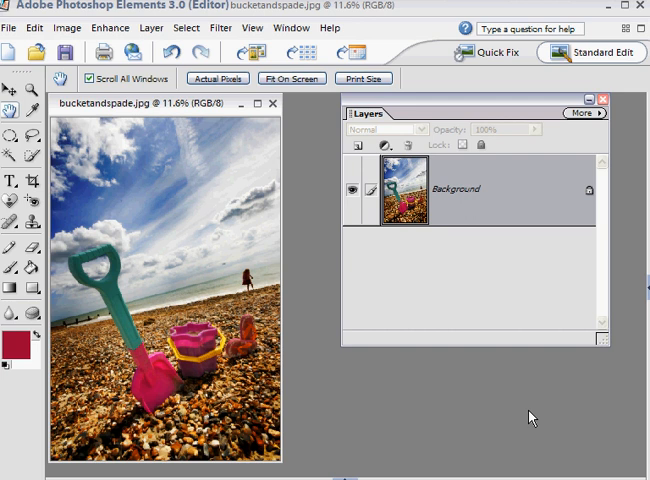
{"action": "mouse_move", "coordinate": [504, 198]}
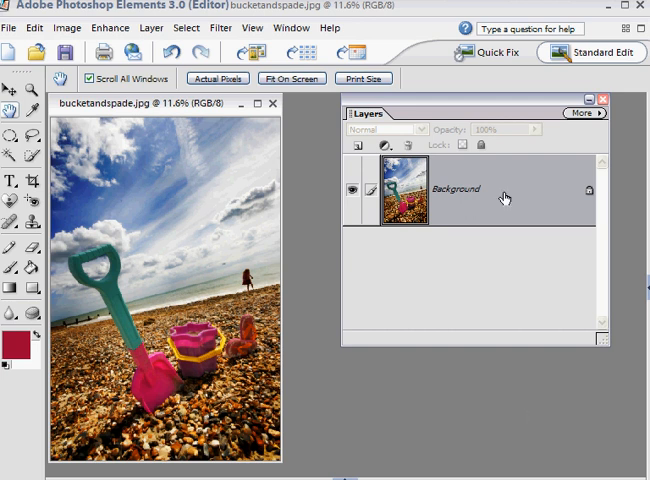
{"action": "mouse_move", "coordinate": [364, 288]}
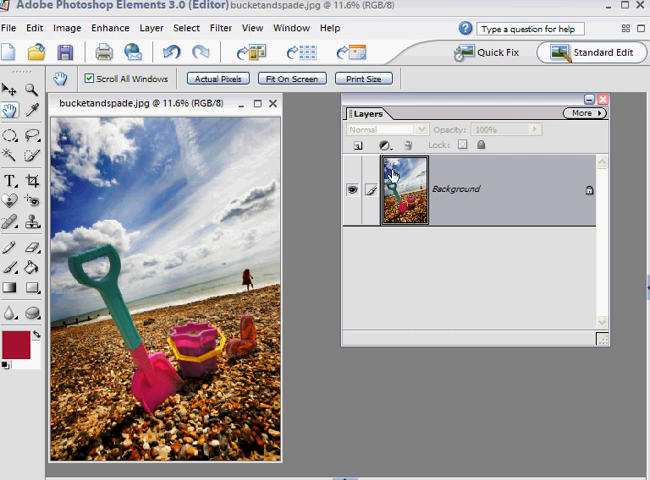
{"action": "mouse_move", "coordinate": [394, 148]}
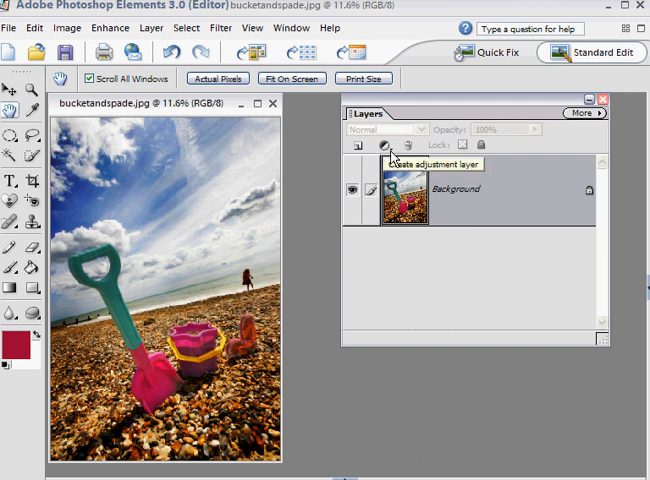
{"action": "mouse_move", "coordinate": [446, 444]}
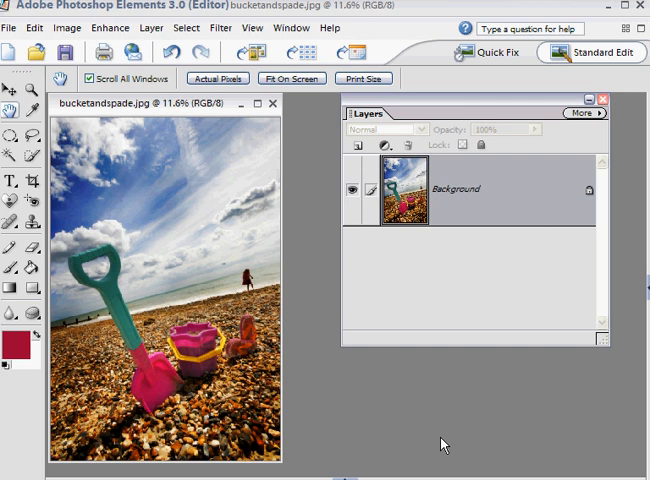
{"action": "mouse_move", "coordinate": [316, 160]}
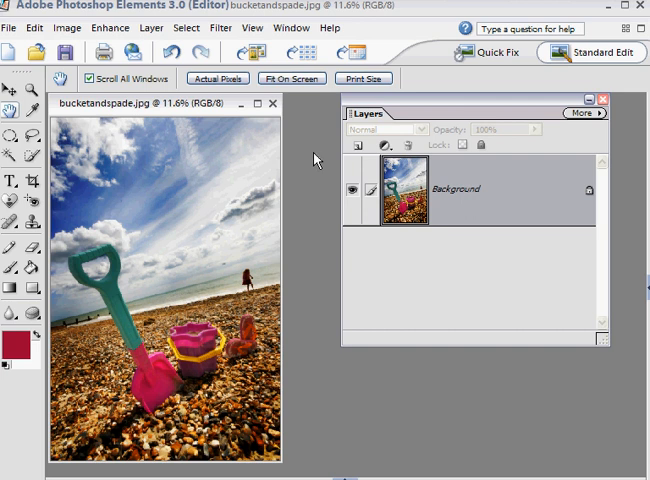
- Add a Hue/Saturation adjustment layer and drag Saturation down to -100
{"action": "left_click", "coordinate": [380, 144]}
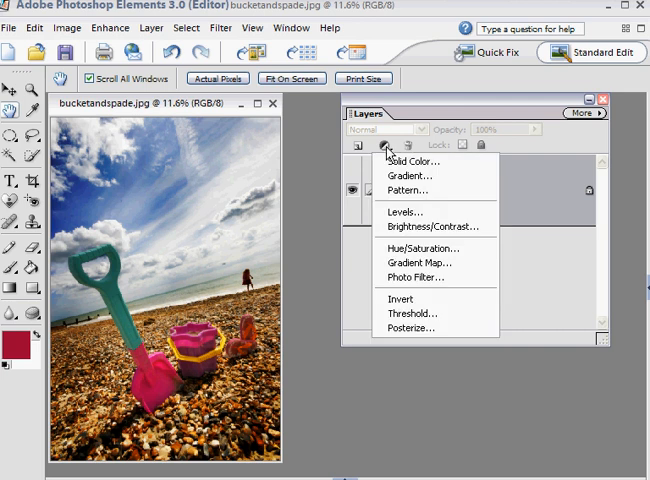
{"action": "mouse_move", "coordinate": [398, 214]}
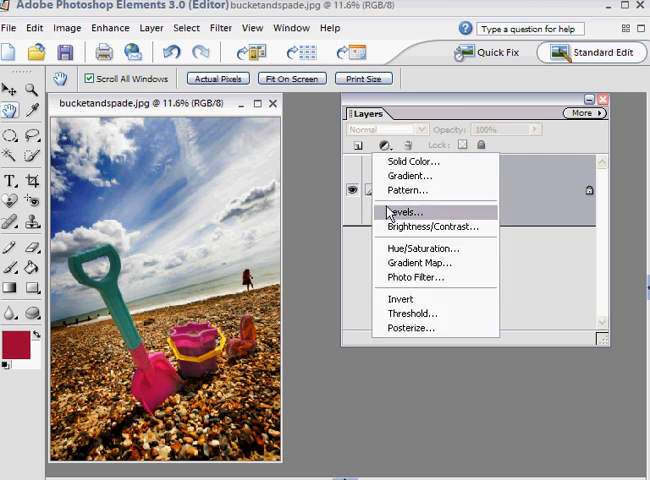
{"action": "mouse_move", "coordinate": [422, 248]}
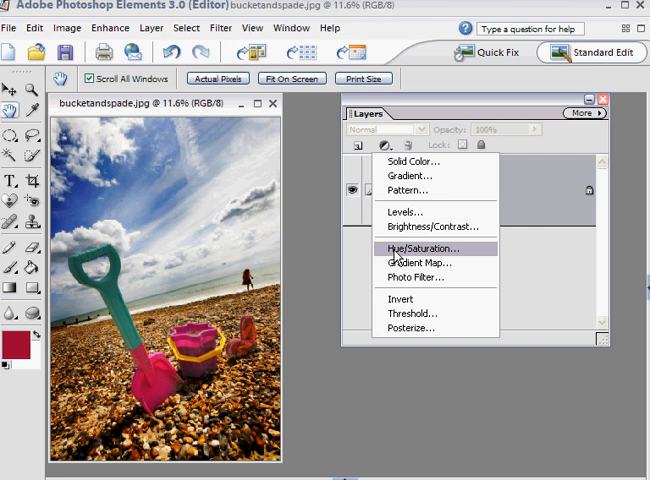
{"action": "left_click", "coordinate": [420, 248]}
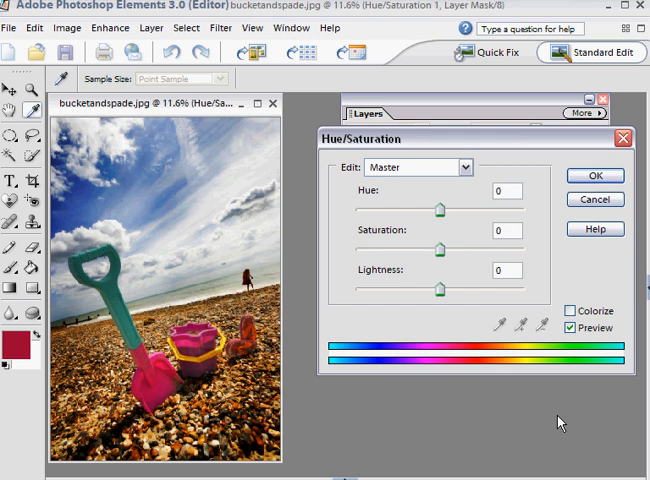
{"action": "mouse_move", "coordinate": [432, 258]}
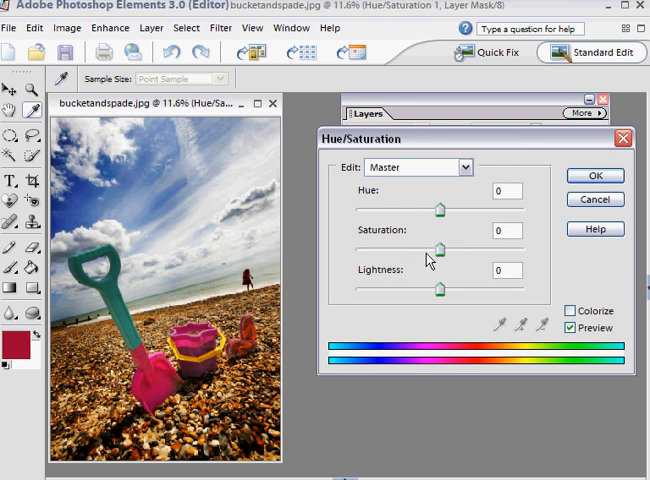
{"action": "left_click_drag", "start_coordinate": [440, 246], "coordinate": [424, 246]}
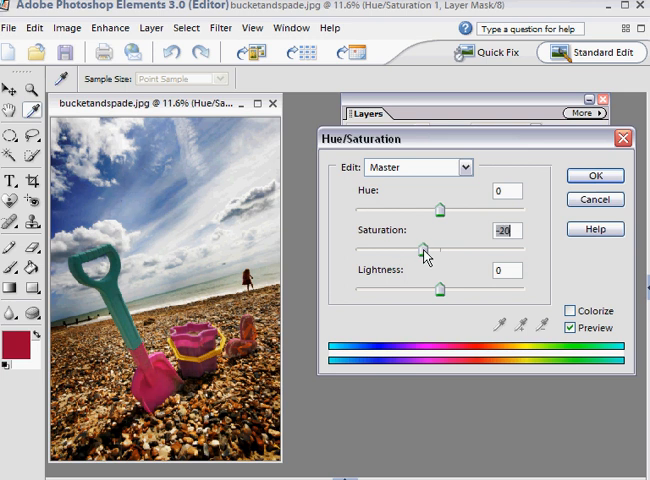
{"action": "left_click_drag", "start_coordinate": [420, 244], "coordinate": [384, 244]}
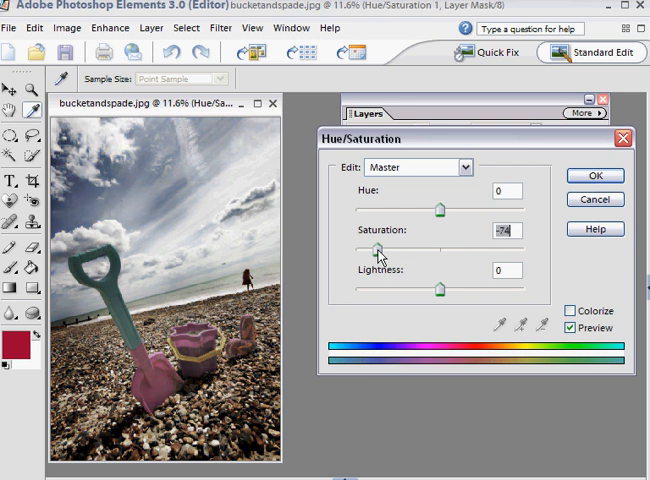
{"action": "left_click_drag", "start_coordinate": [380, 246], "coordinate": [352, 246]}
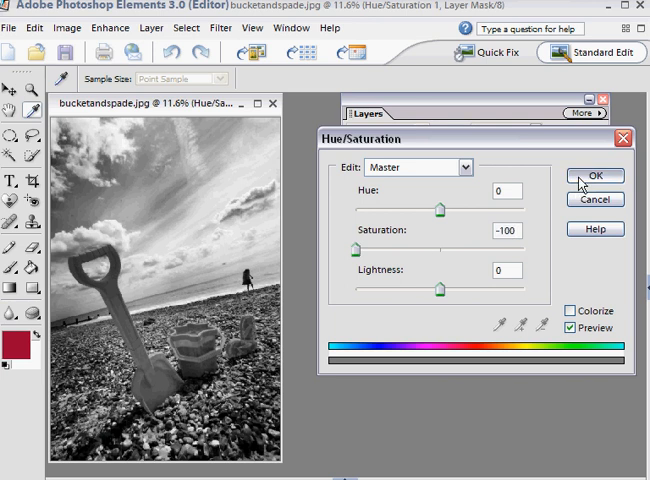
- Confirm the Hue/Saturation dialog, committing the Hue/Saturation 1 layer above Background
{"action": "left_click", "coordinate": [594, 176]}
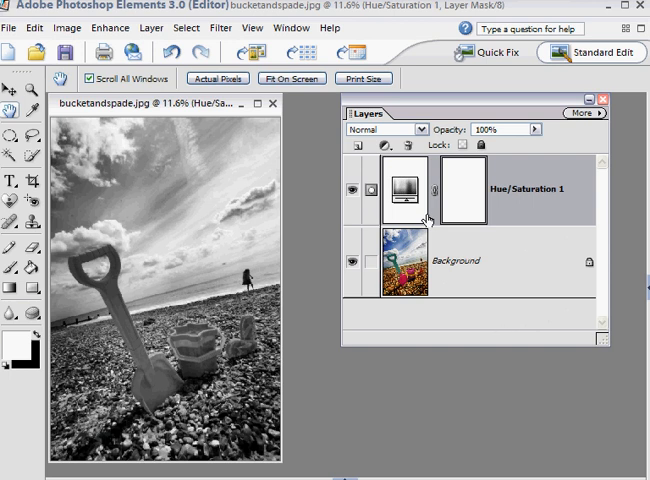
{"action": "mouse_move", "coordinate": [496, 208]}
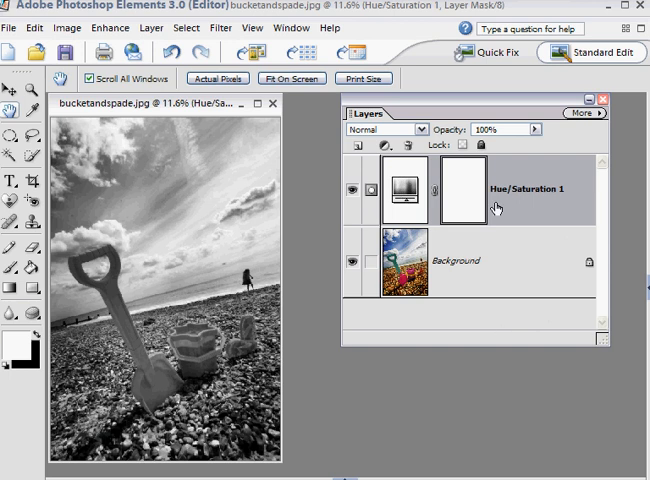
{"action": "mouse_move", "coordinate": [540, 282]}
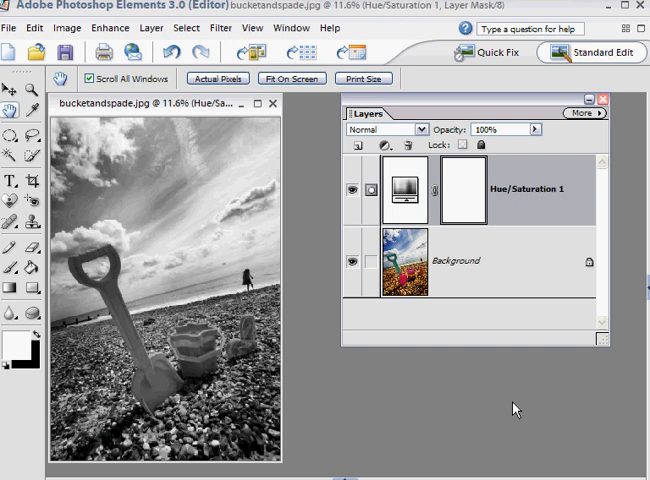
{"action": "mouse_move", "coordinate": [476, 168]}
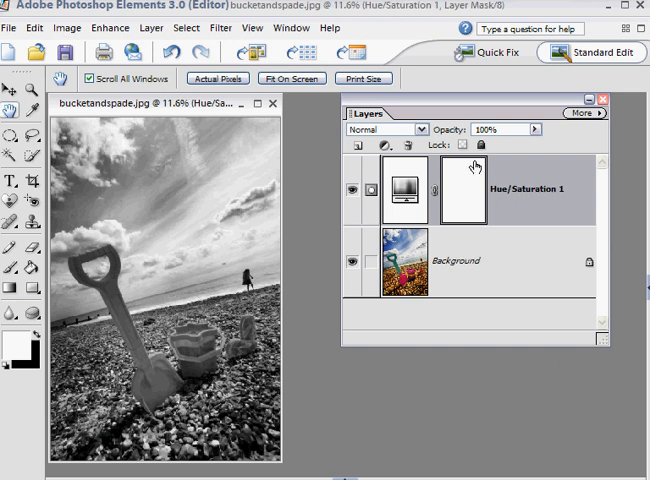
{"action": "mouse_move", "coordinate": [496, 270]}
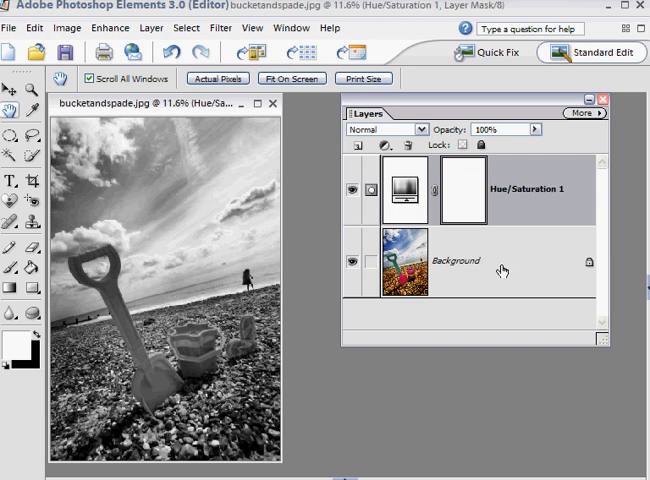
{"action": "mouse_move", "coordinate": [508, 280]}
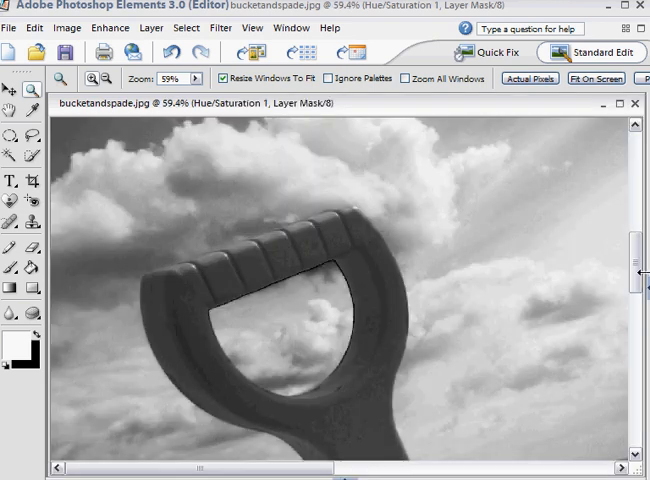
- Zoom in on the spade handle and pick the Brush tool at 100 px size
{"action": "scroll", "scroll_direction": "down", "scroll_amount": 3}
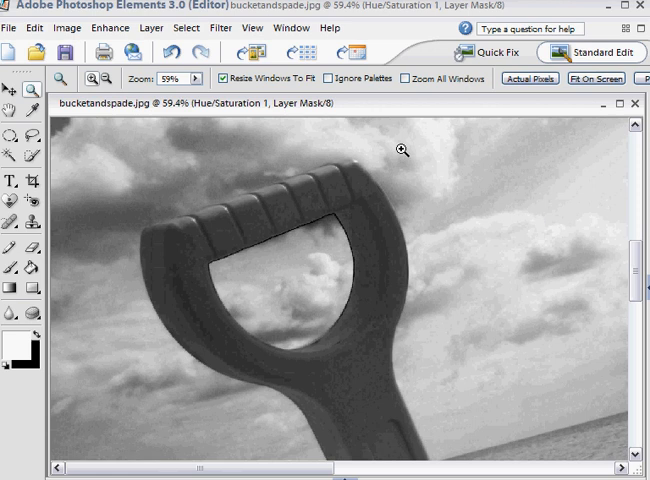
{"action": "mouse_move", "coordinate": [84, 288]}
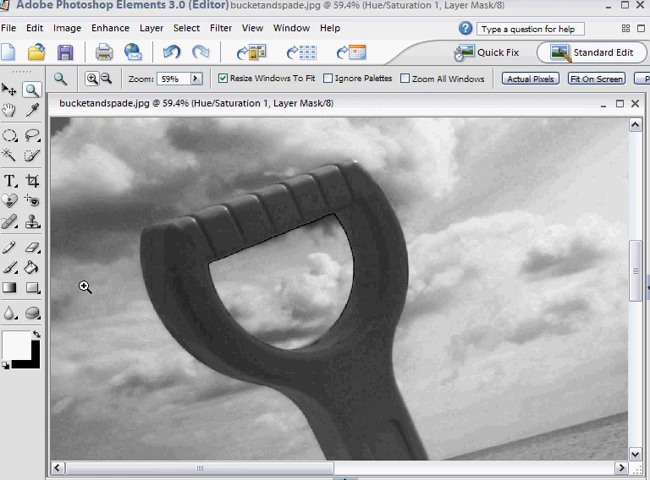
{"action": "left_click", "coordinate": [8, 270]}
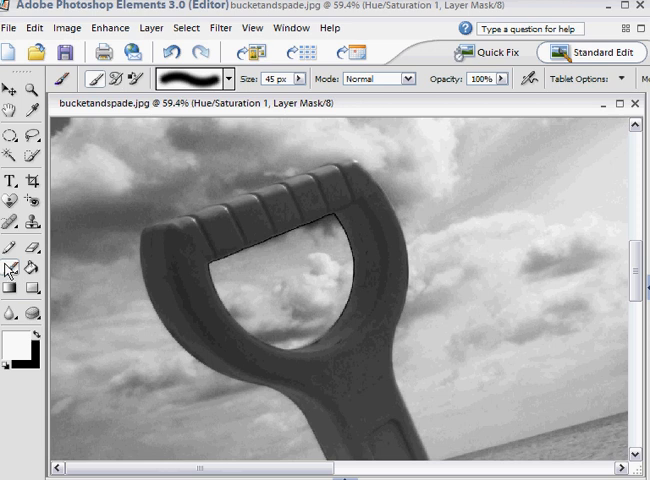
{"action": "left_click", "coordinate": [208, 72]}
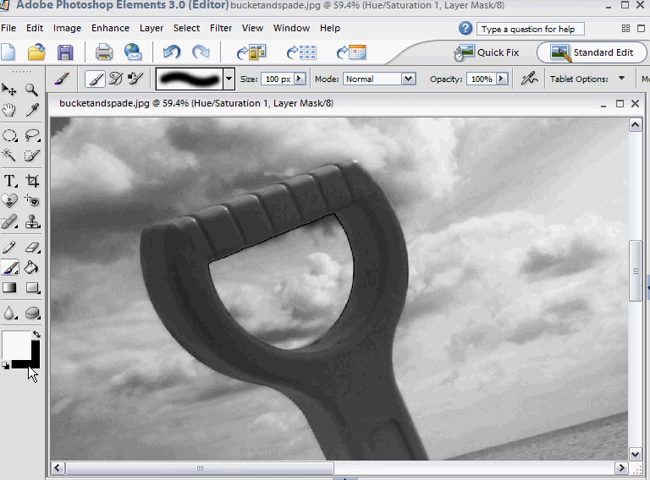
{"action": "mouse_move", "coordinate": [32, 416]}
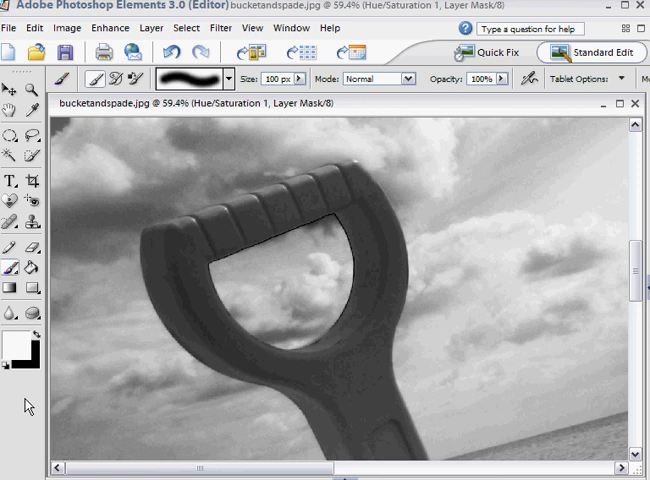
{"action": "mouse_move", "coordinate": [32, 410]}
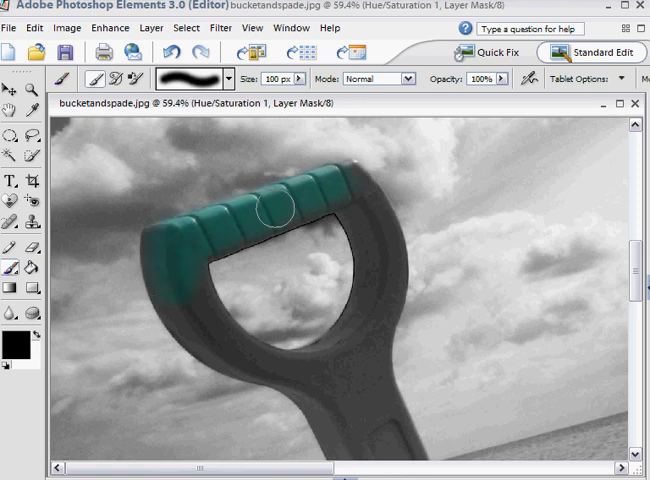
- Paint black on the mask over the spade handle's top, left side and lower part, revealing teal
{"action": "left_click_drag", "start_coordinate": [280, 216], "coordinate": [374, 224]}
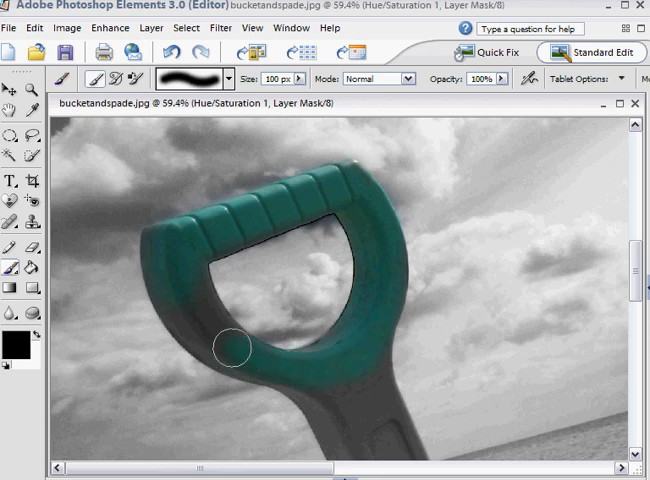
{"action": "left_click_drag", "start_coordinate": [228, 348], "coordinate": [188, 290]}
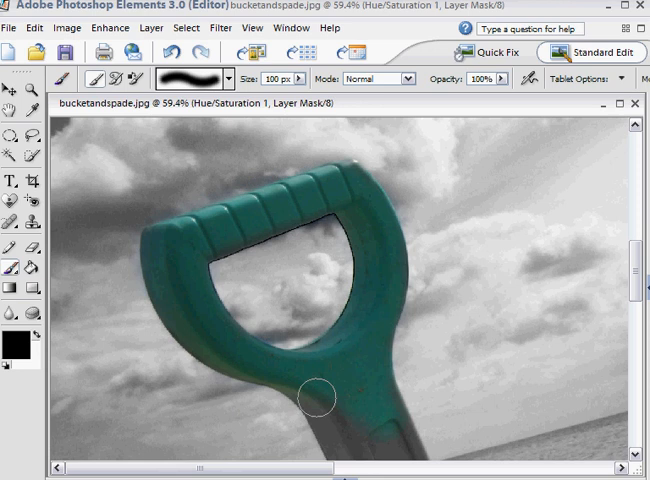
{"action": "left_click_drag", "start_coordinate": [318, 398], "coordinate": [382, 416]}
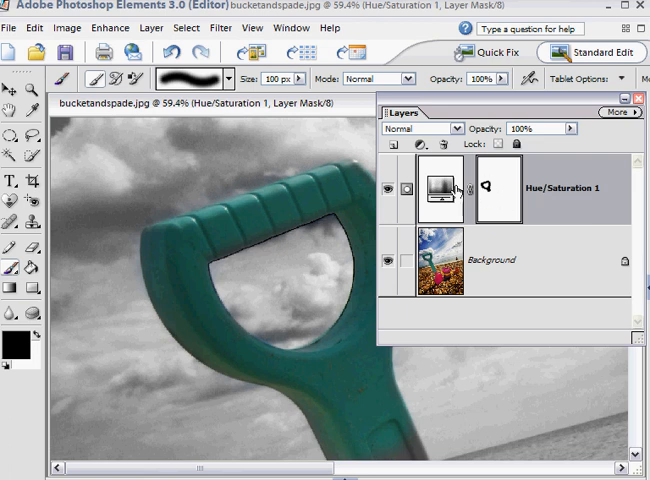
{"action": "mouse_move", "coordinate": [434, 262]}
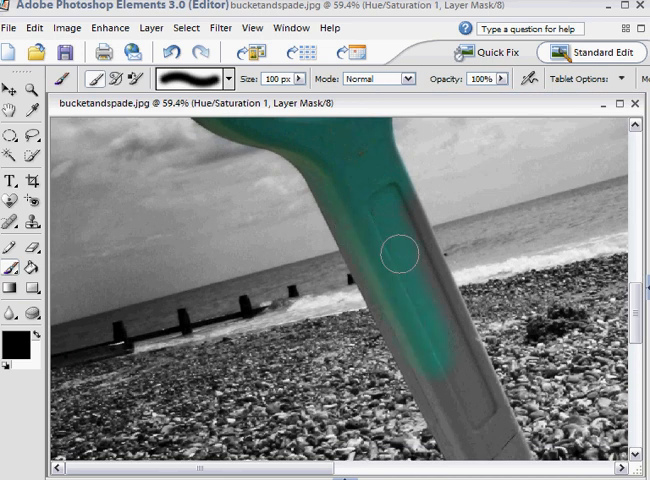
- Paint the mask further down the spade shaft toward the pebbles, revealing more teal
{"action": "left_click_drag", "start_coordinate": [390, 256], "coordinate": [400, 324]}
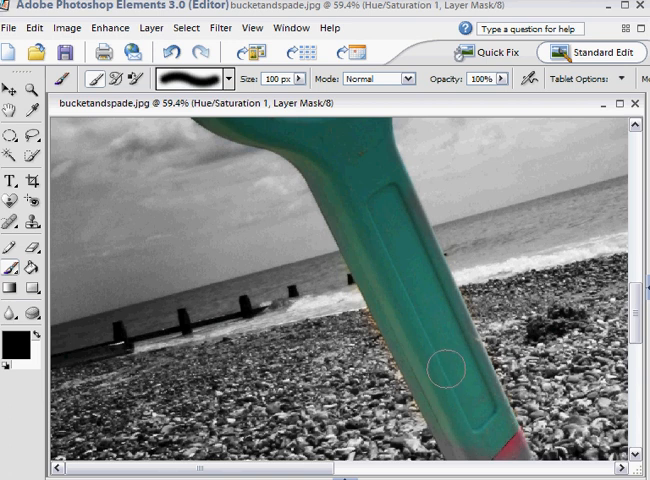
{"action": "mouse_move", "coordinate": [404, 284]}
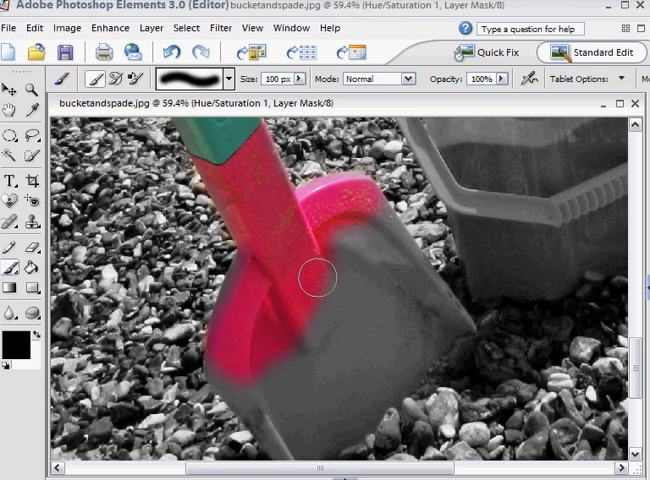
- Paint the mask across the spade blade so its pink colour returns
{"action": "left_click_drag", "start_coordinate": [312, 276], "coordinate": [394, 246]}
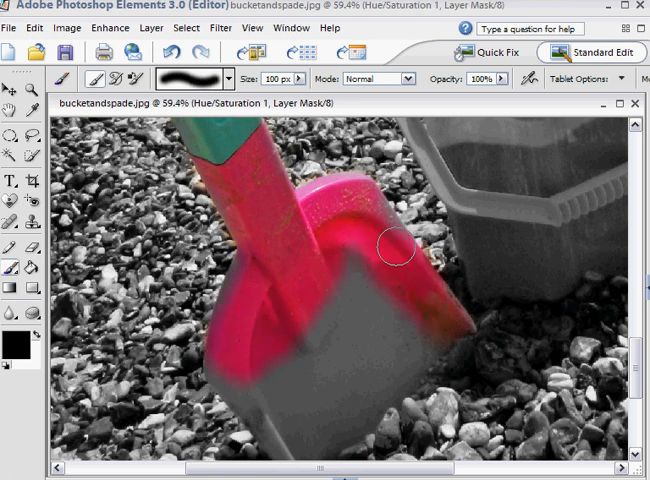
{"action": "left_click_drag", "start_coordinate": [394, 248], "coordinate": [258, 360]}
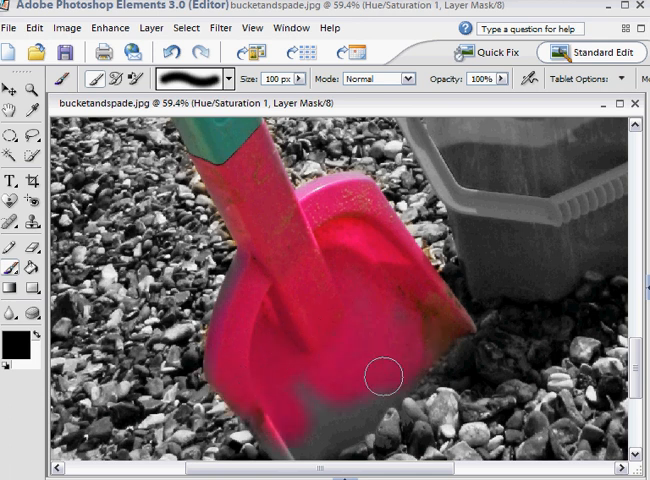
{"action": "left_click_drag", "start_coordinate": [390, 376], "coordinate": [364, 404]}
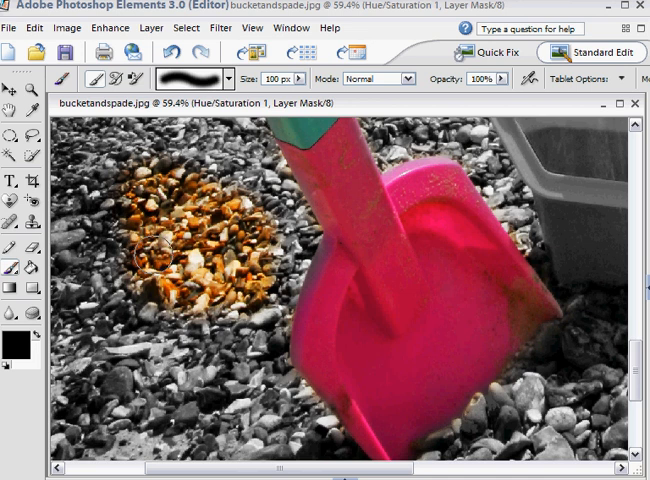
{"action": "mouse_move", "coordinate": [36, 340]}
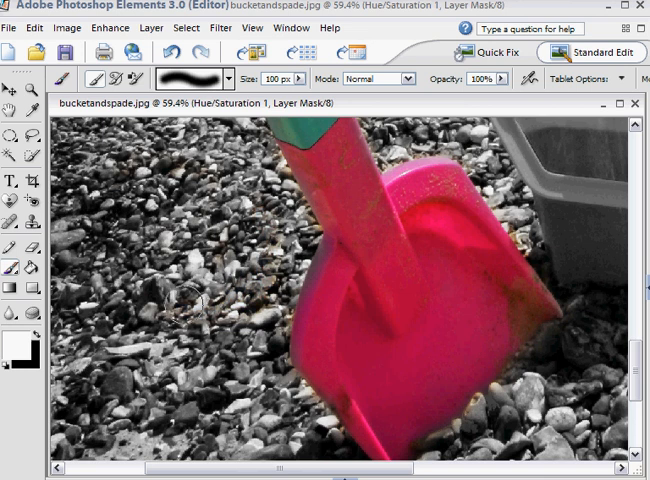
{"action": "mouse_move", "coordinate": [66, 342]}
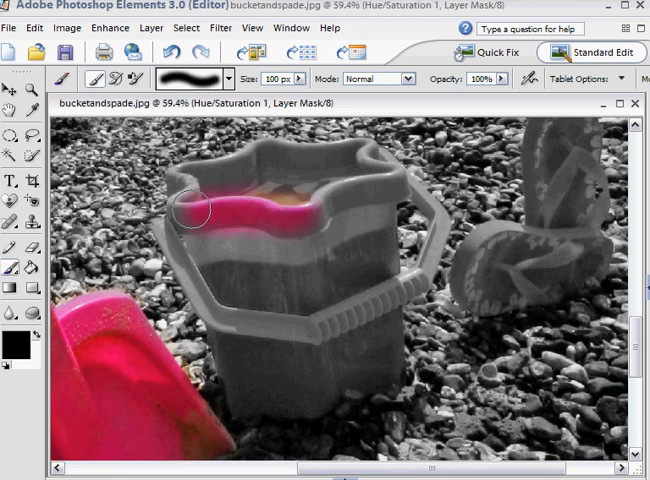
- Paint the mask over the bucket's pink rim and body, then along its yellow handle
{"action": "left_click_drag", "start_coordinate": [196, 216], "coordinate": [262, 178]}
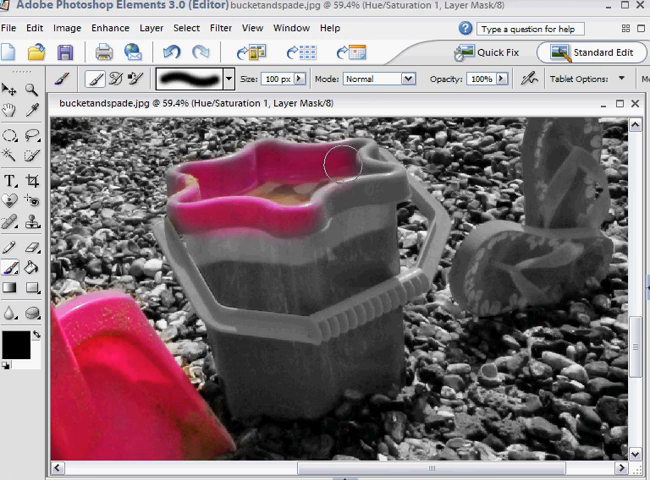
{"action": "left_click_drag", "start_coordinate": [334, 164], "coordinate": [370, 190]}
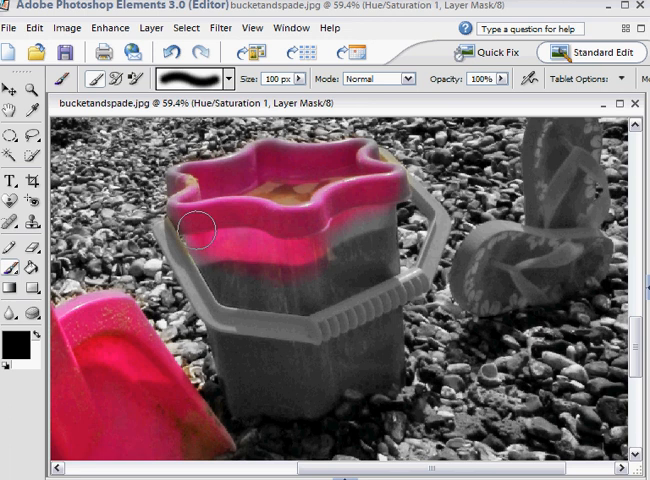
{"action": "left_click_drag", "start_coordinate": [200, 228], "coordinate": [364, 222]}
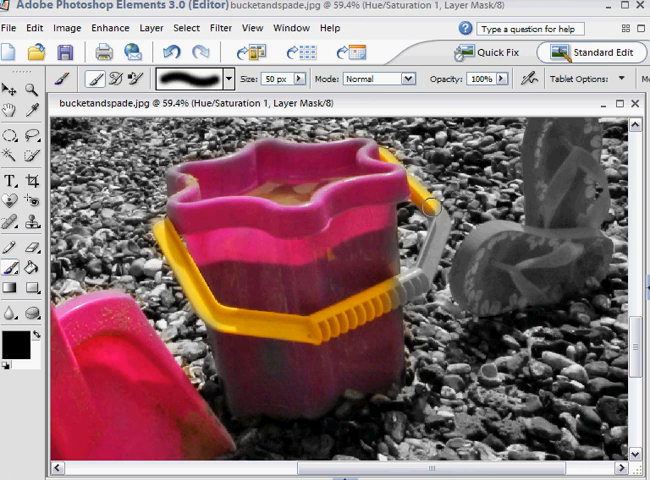
{"action": "left_click_drag", "start_coordinate": [430, 210], "coordinate": [384, 310]}
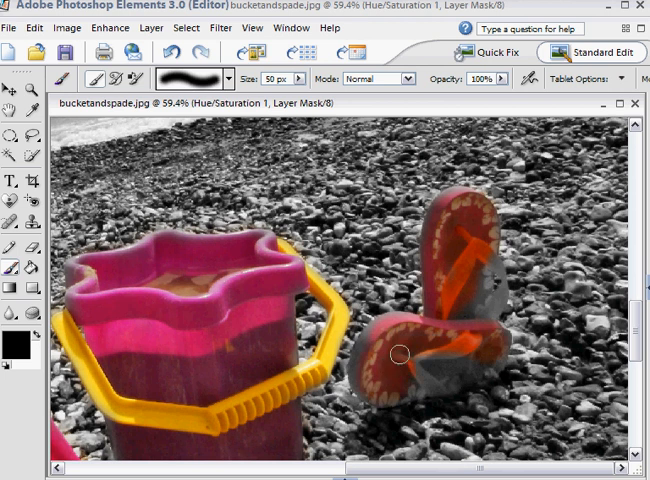
- Paint the 50 px brush over both flip-flops, revealing their red and orange colours
{"action": "left_click_drag", "start_coordinate": [400, 350], "coordinate": [490, 344]}
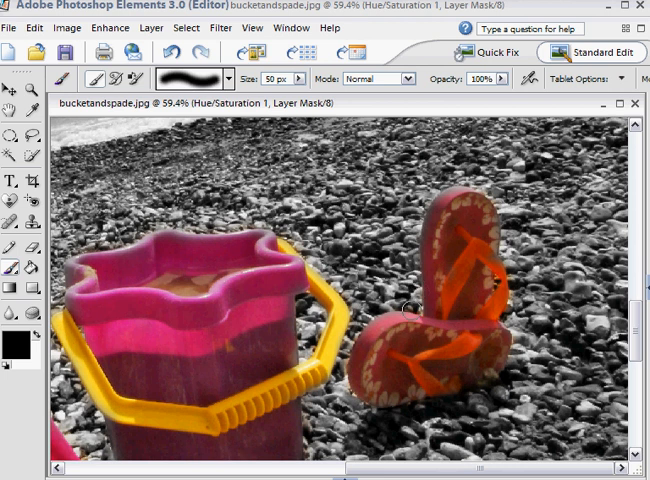
{"action": "mouse_move", "coordinate": [454, 260]}
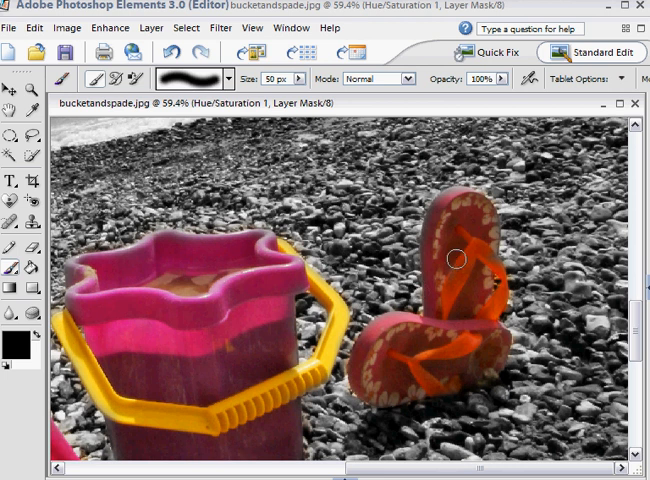
{"action": "mouse_move", "coordinate": [468, 262]}
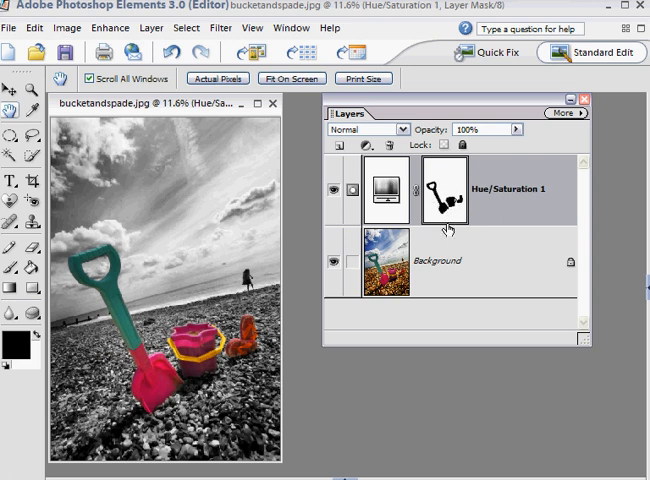
{"action": "mouse_move", "coordinate": [464, 224]}
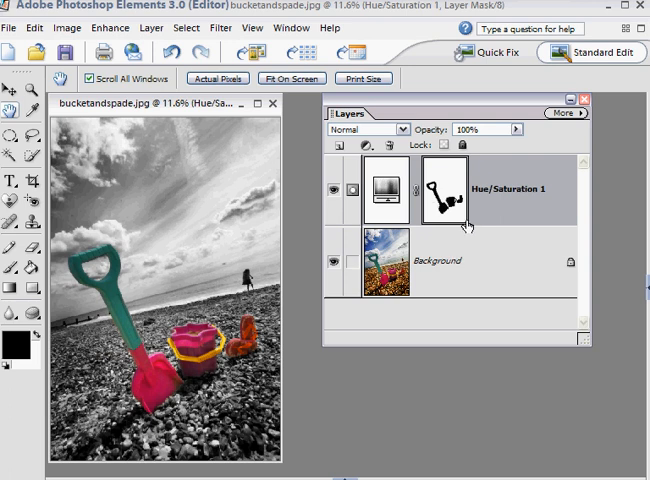
{"action": "mouse_move", "coordinate": [424, 252]}
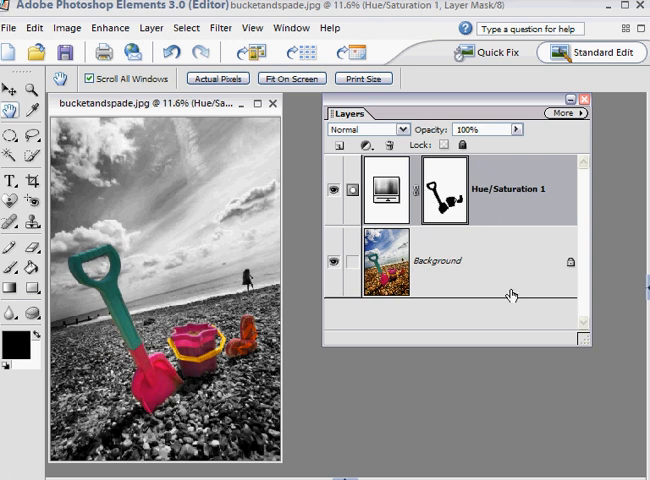
{"action": "mouse_move", "coordinate": [504, 412]}
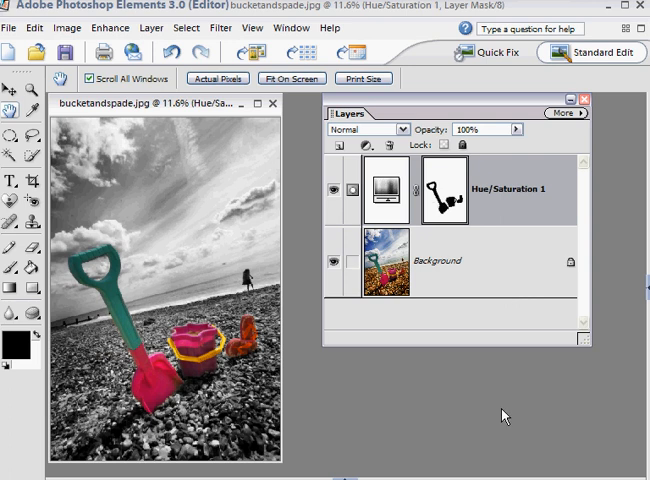
{"action": "mouse_move", "coordinate": [500, 412]}
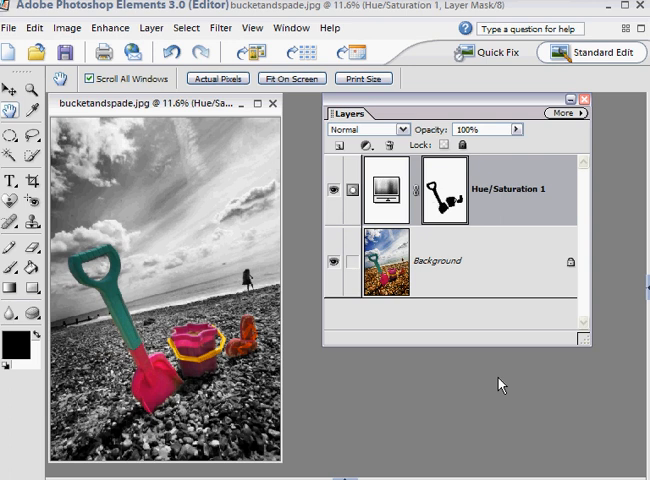
{"action": "mouse_move", "coordinate": [406, 232]}
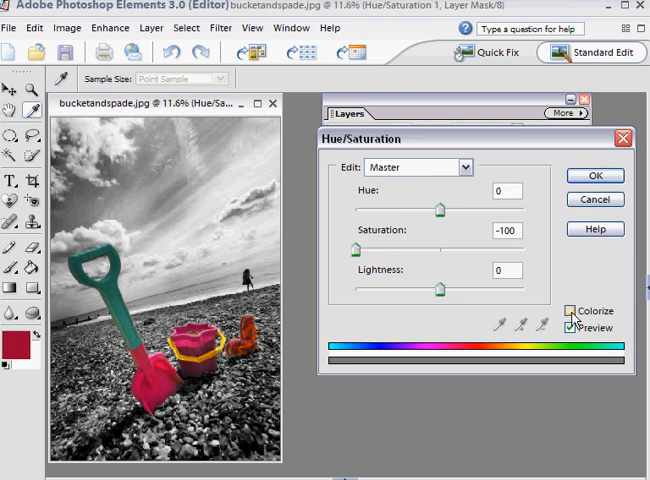
- Tick Colorize, shift the Hue slider to a warm sepia brown and apply it
{"action": "left_click", "coordinate": [572, 310]}
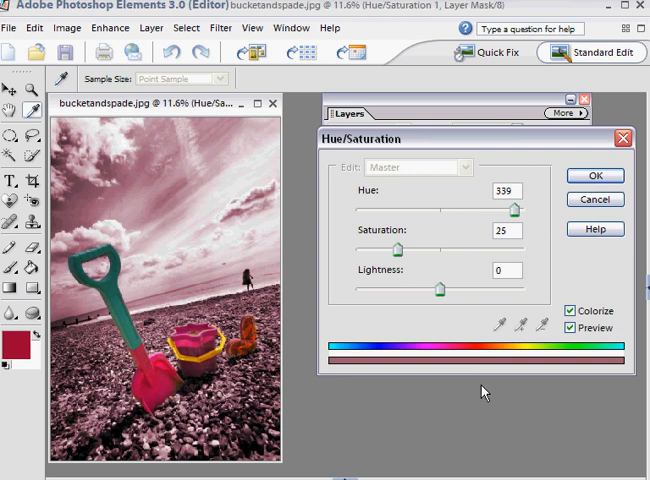
{"action": "mouse_move", "coordinate": [488, 388]}
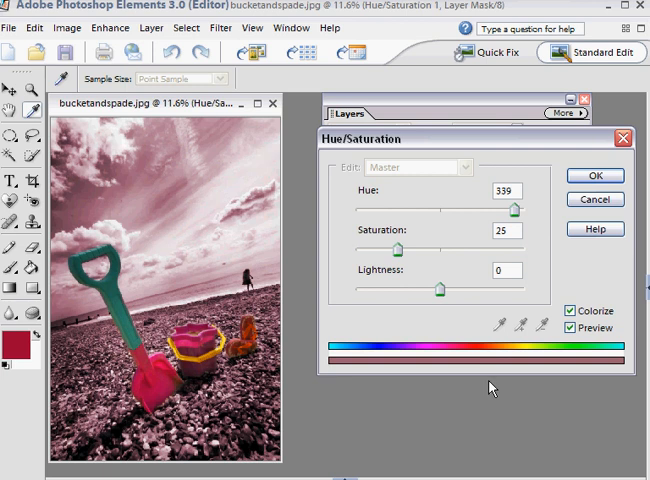
{"action": "left_click_drag", "start_coordinate": [516, 208], "coordinate": [520, 208]}
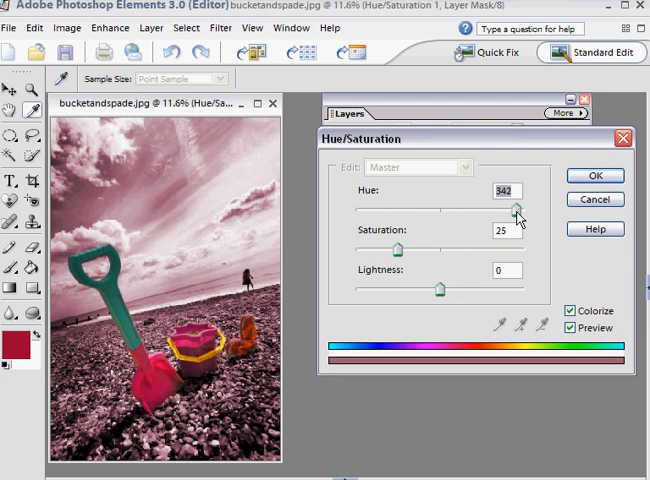
{"action": "left_click_drag", "start_coordinate": [518, 210], "coordinate": [458, 210]}
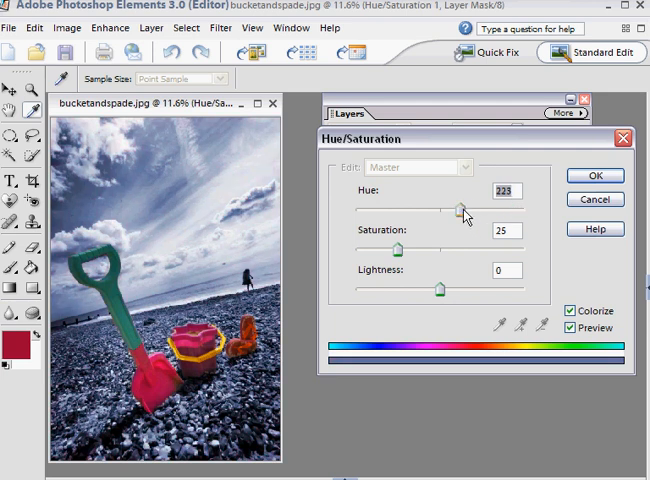
{"action": "left_click_drag", "start_coordinate": [462, 208], "coordinate": [418, 208]}
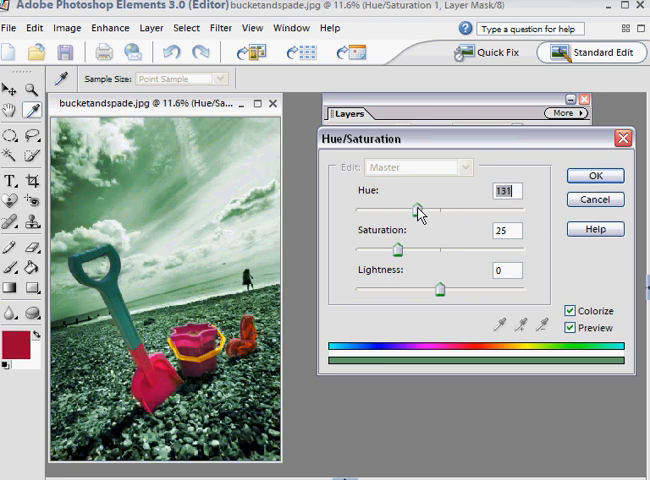
{"action": "left_click_drag", "start_coordinate": [418, 208], "coordinate": [368, 208]}
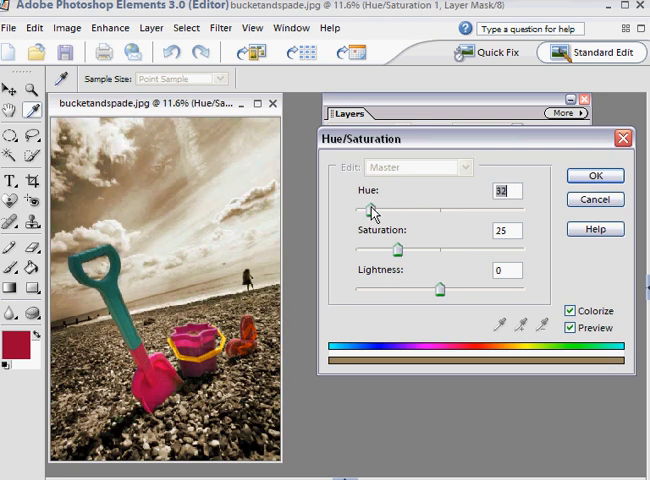
{"action": "left_click_drag", "start_coordinate": [372, 210], "coordinate": [364, 210]}
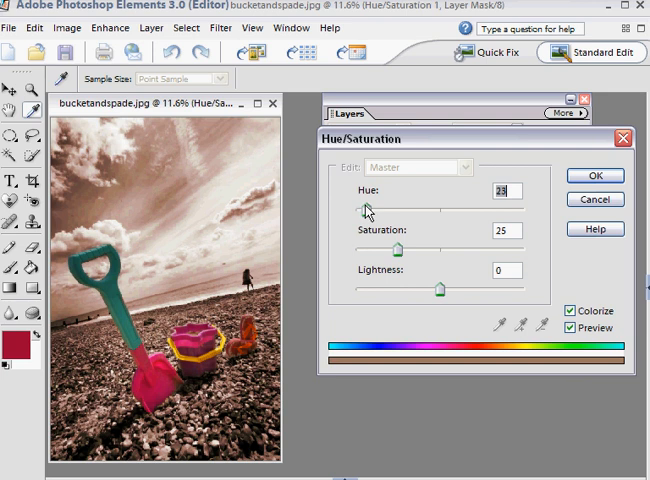
{"action": "left_click_drag", "start_coordinate": [364, 208], "coordinate": [378, 208]}
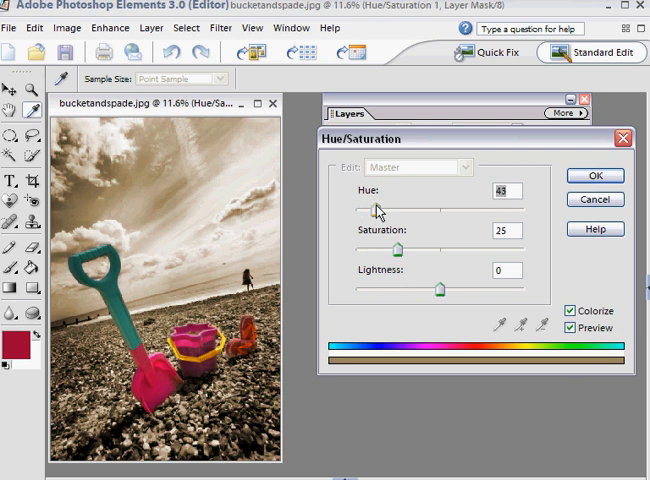
{"action": "mouse_move", "coordinate": [588, 288]}
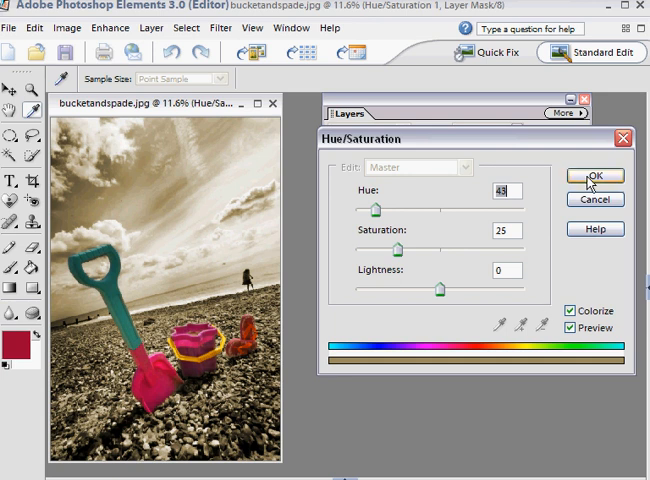
{"action": "left_click", "coordinate": [594, 176]}
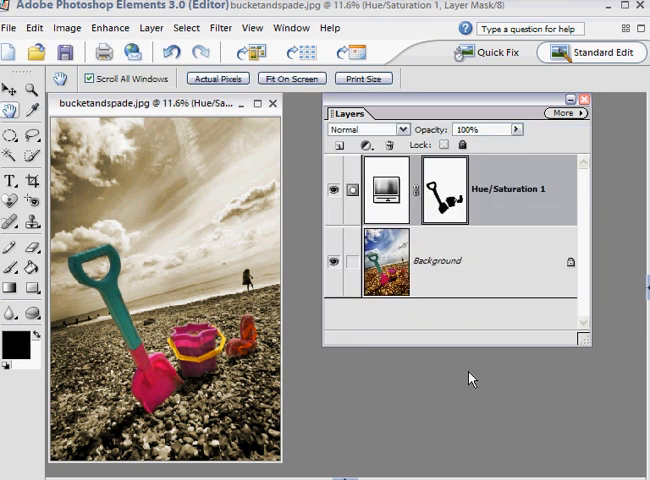